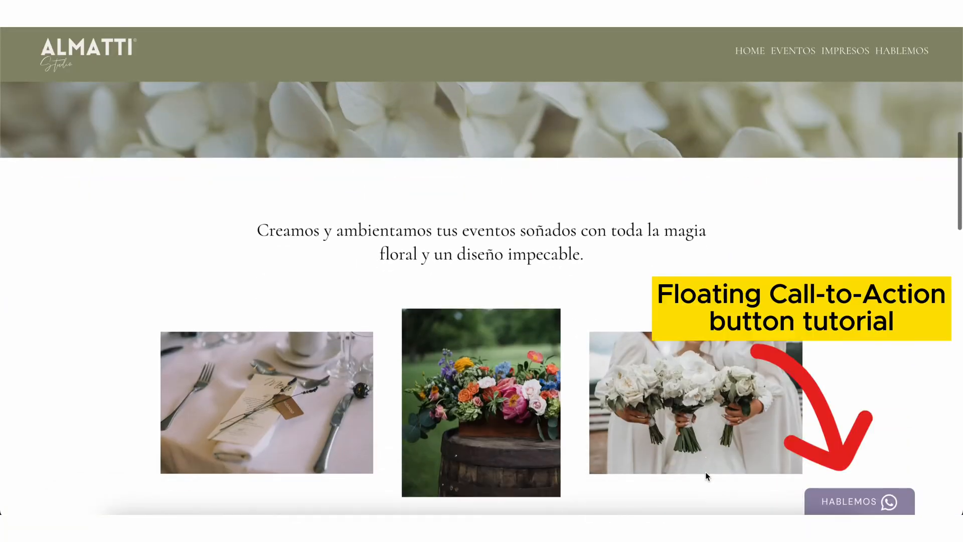
Step: Add a Code element to the spa footer, below the existing Custom HTML block
{"action": "scroll", "scroll_direction": "down", "scroll_amount": 3}
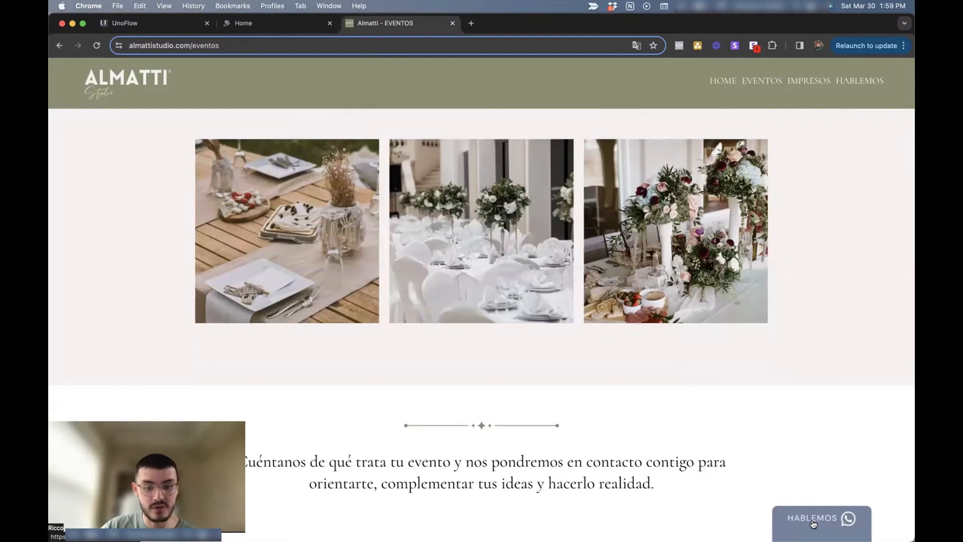
{"action": "mouse_move", "coordinate": [748, 512]}
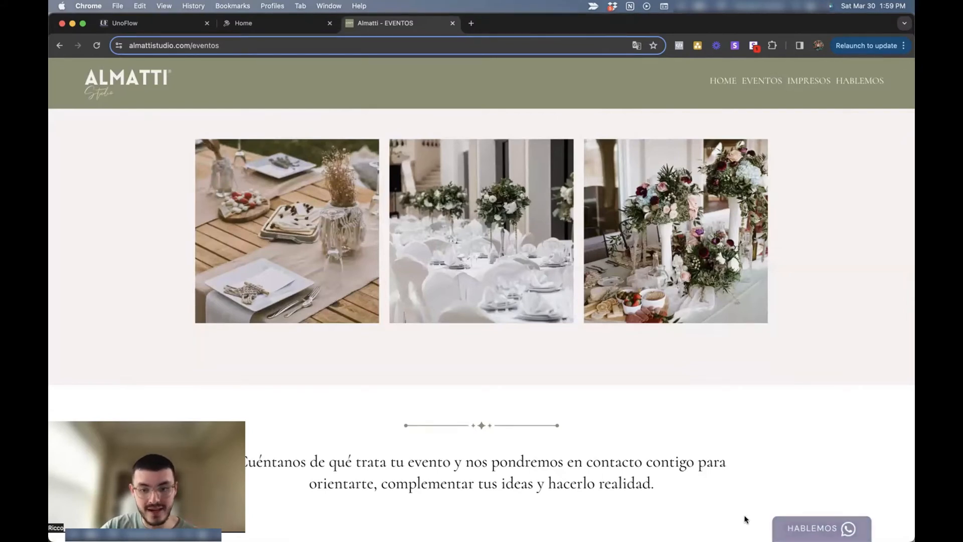
{"action": "left_click", "coordinate": [820, 529]}
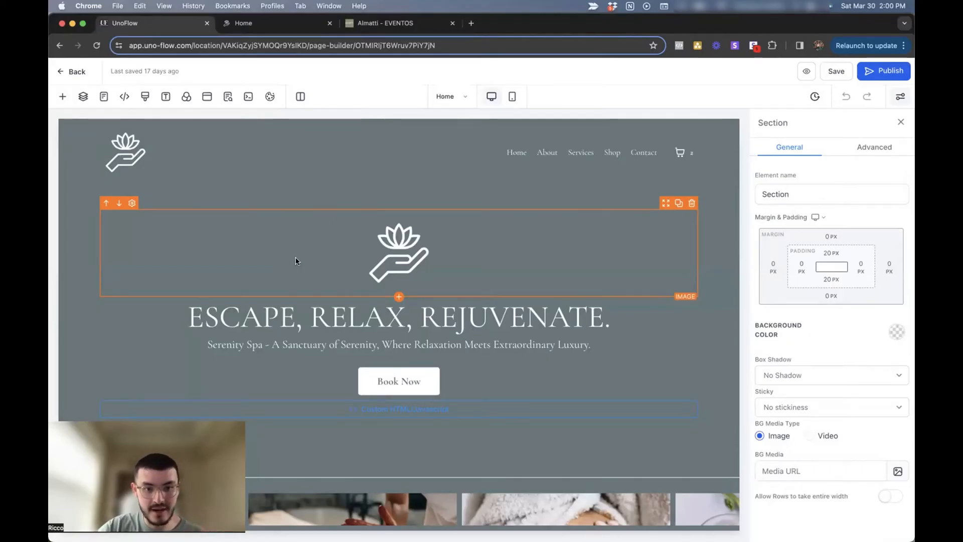
{"action": "scroll", "scroll_direction": "down", "scroll_amount": 3}
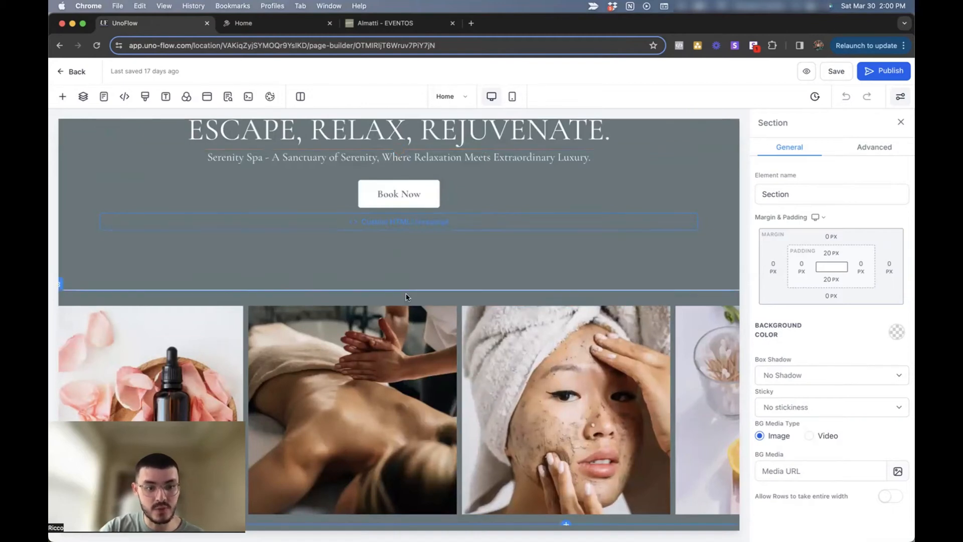
{"action": "scroll", "scroll_direction": "down", "scroll_amount": 3}
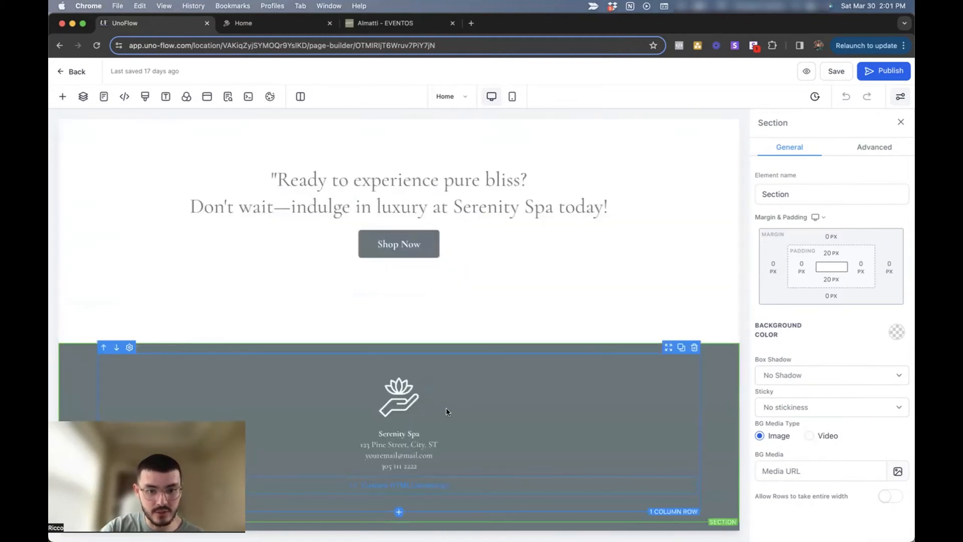
{"action": "left_click", "coordinate": [399, 485]}
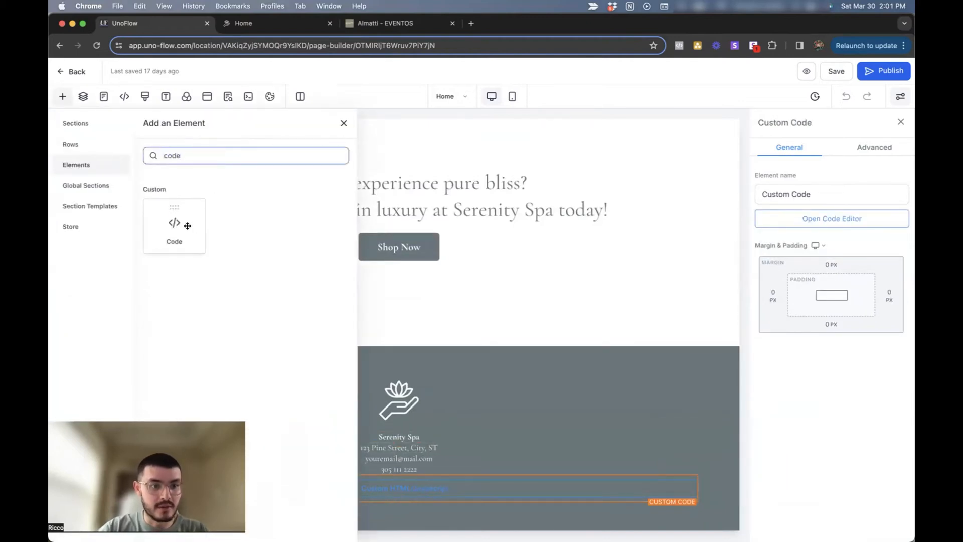
{"action": "left_click", "coordinate": [343, 124]}
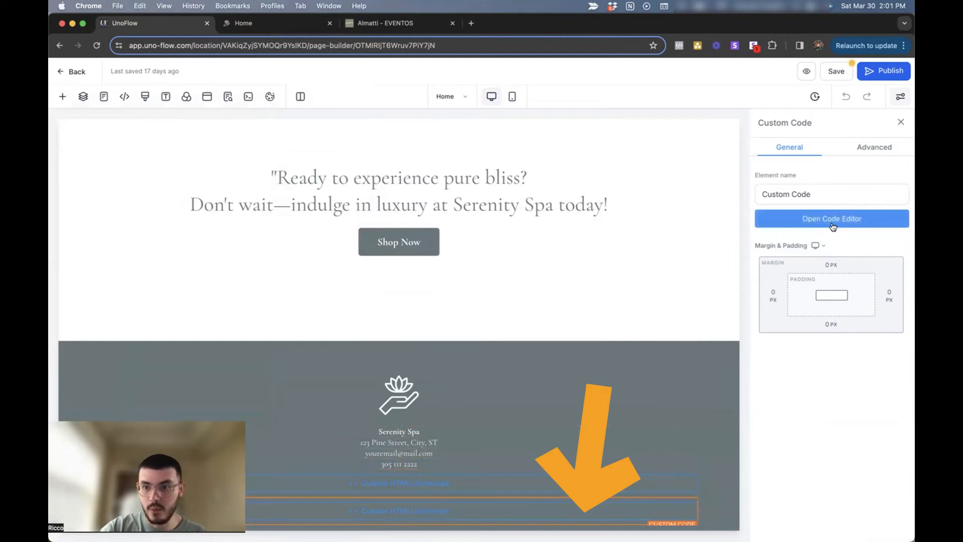
Step: Paste the floating BOOK NOW button HTML snippet into the element's code editor
{"action": "left_click", "coordinate": [832, 218]}
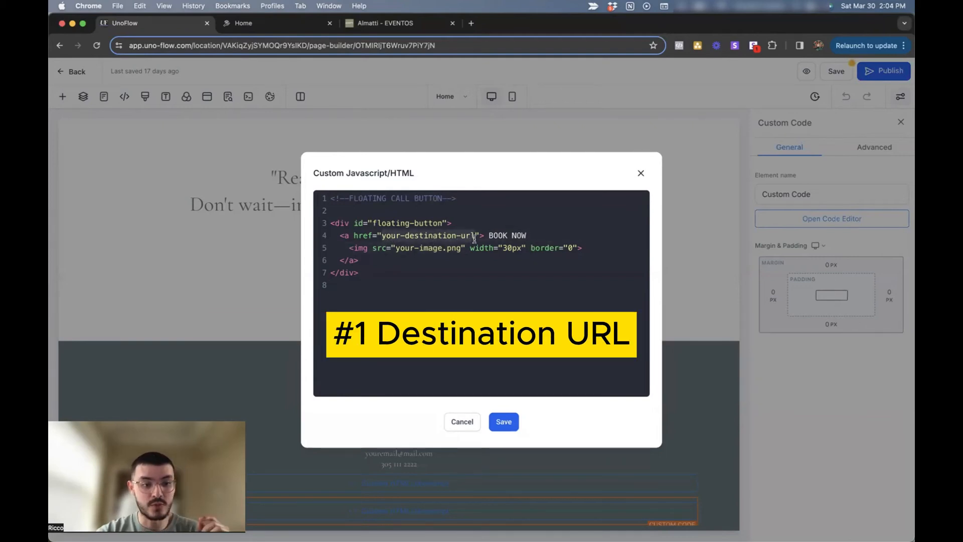
{"action": "mouse_move", "coordinate": [543, 264]}
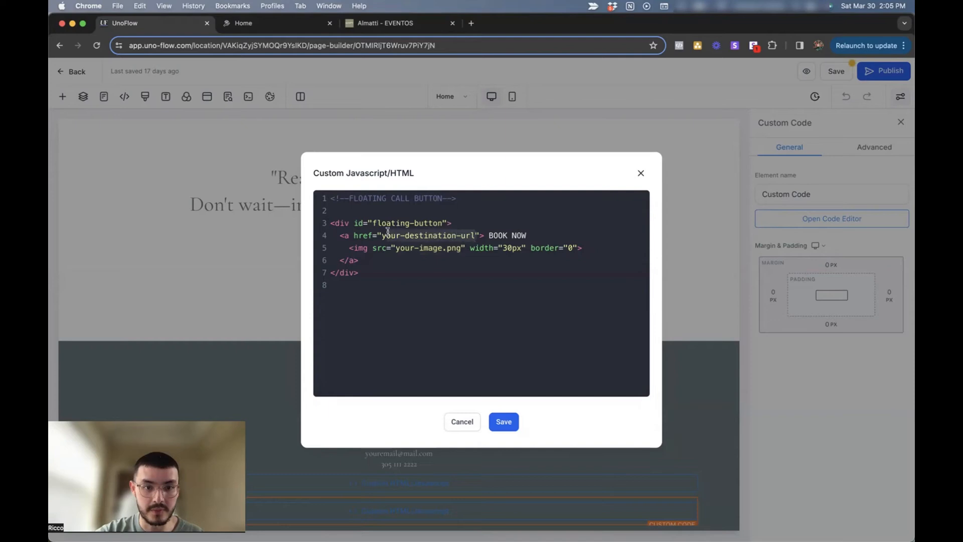
{"action": "type", "text": "https://wa.me/"}
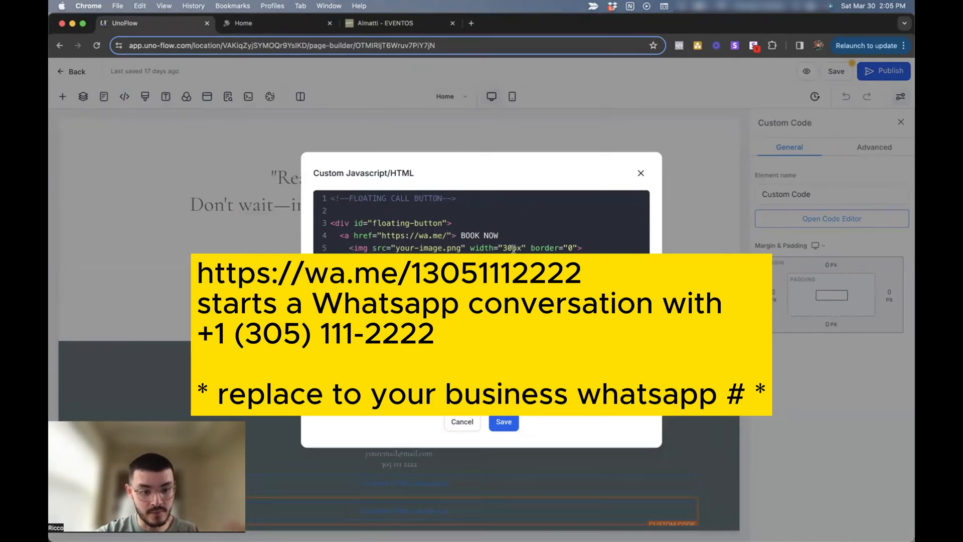
{"action": "type", "text": "13051"}
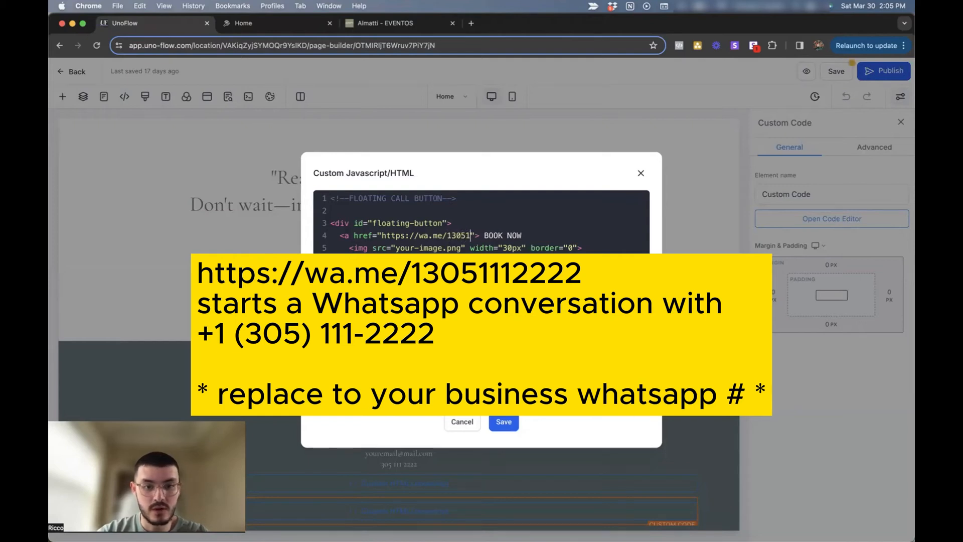
{"action": "type", "text": "112222"}
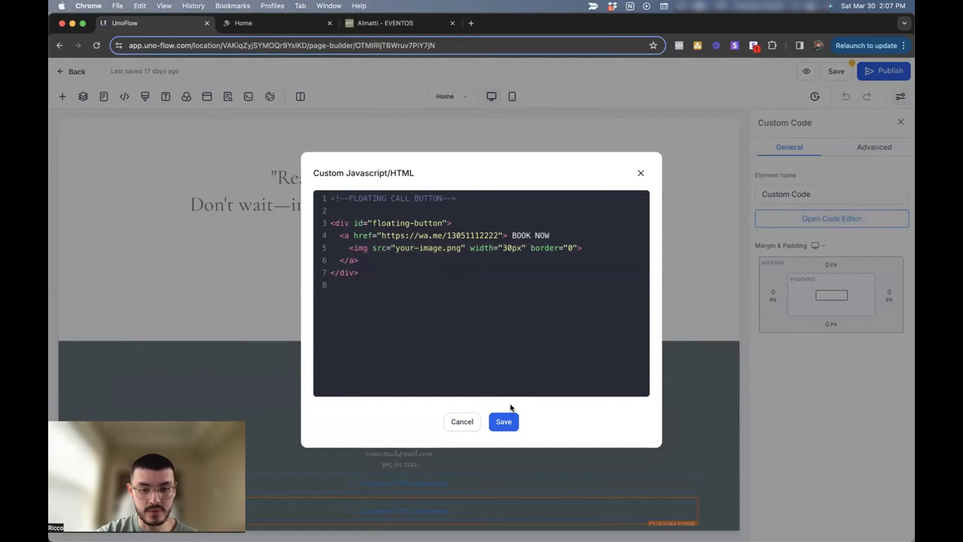
Step: Set the button's img src to the footer lotus logo URL and save the code
{"action": "left_click", "coordinate": [504, 422]}
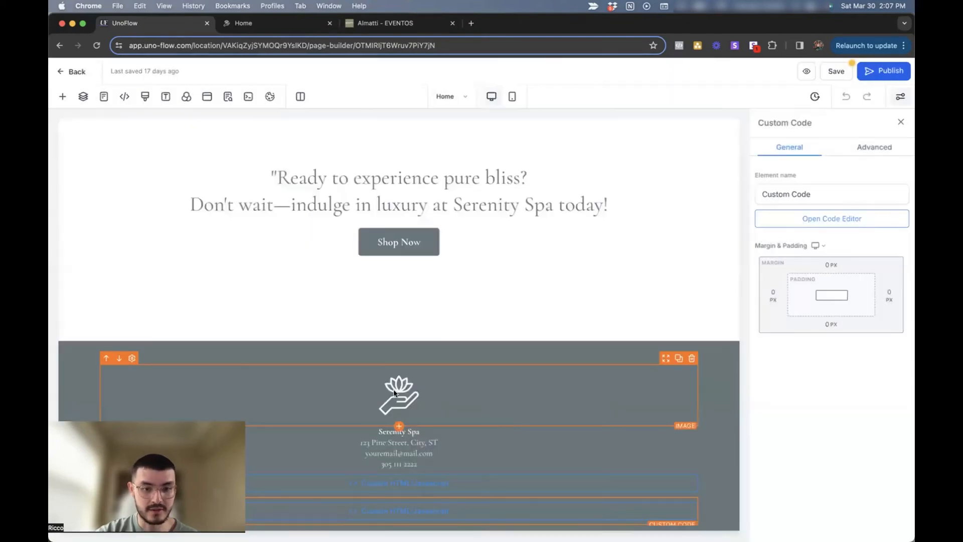
{"action": "left_click", "coordinate": [398, 397]}
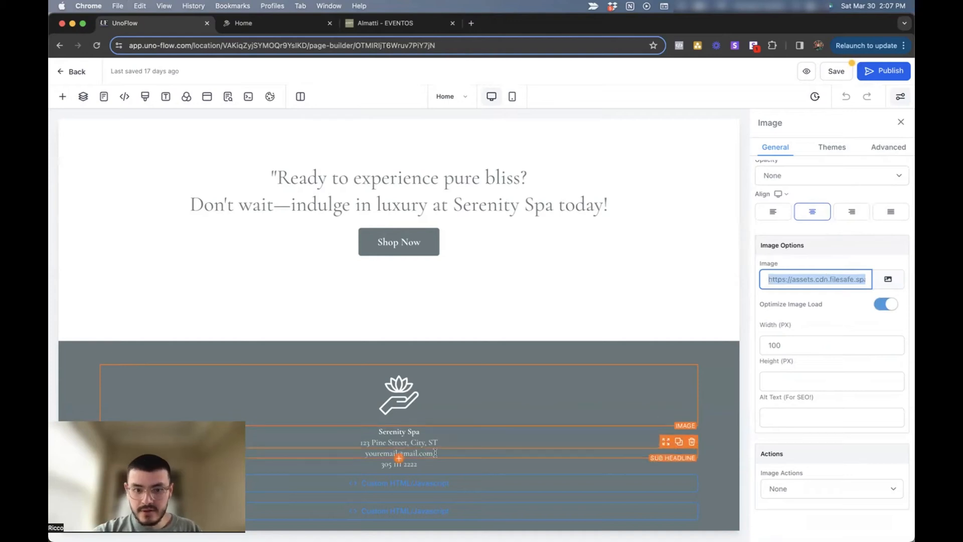
{"action": "left_click", "coordinate": [831, 218]}
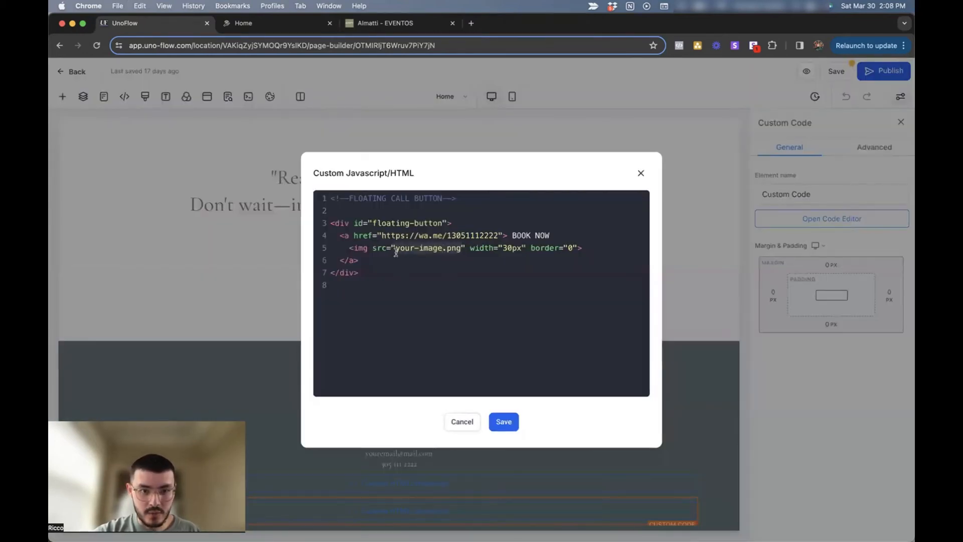
{"action": "left_click", "coordinate": [504, 422]}
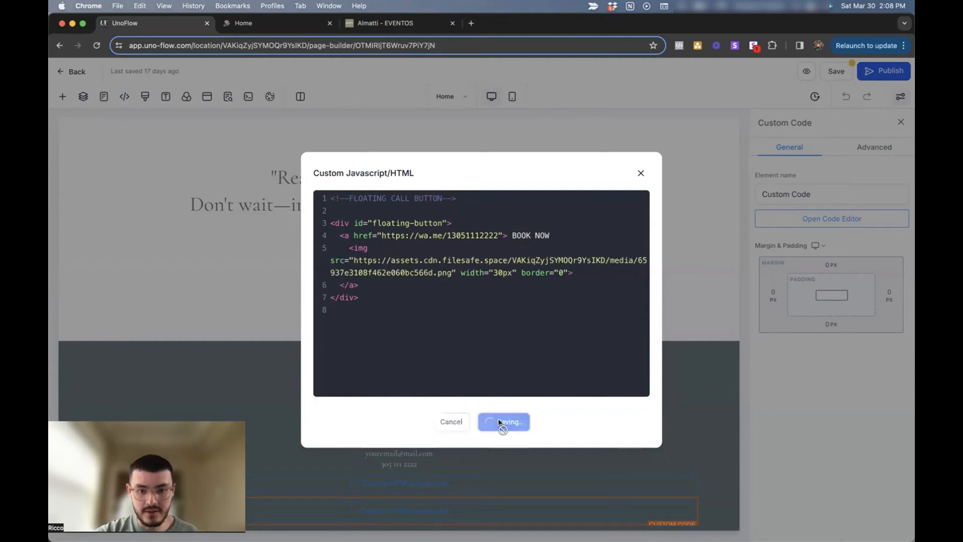
{"action": "left_click", "coordinate": [504, 422]}
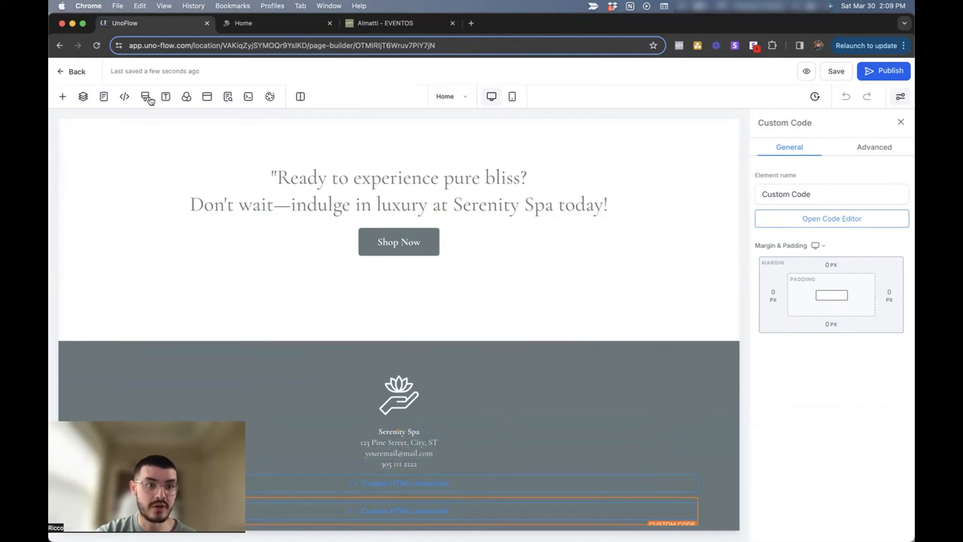
Step: Save #floating-button and #floating-button a:hover rules in the Home page's Custom CSS
{"action": "left_click", "coordinate": [832, 218]}
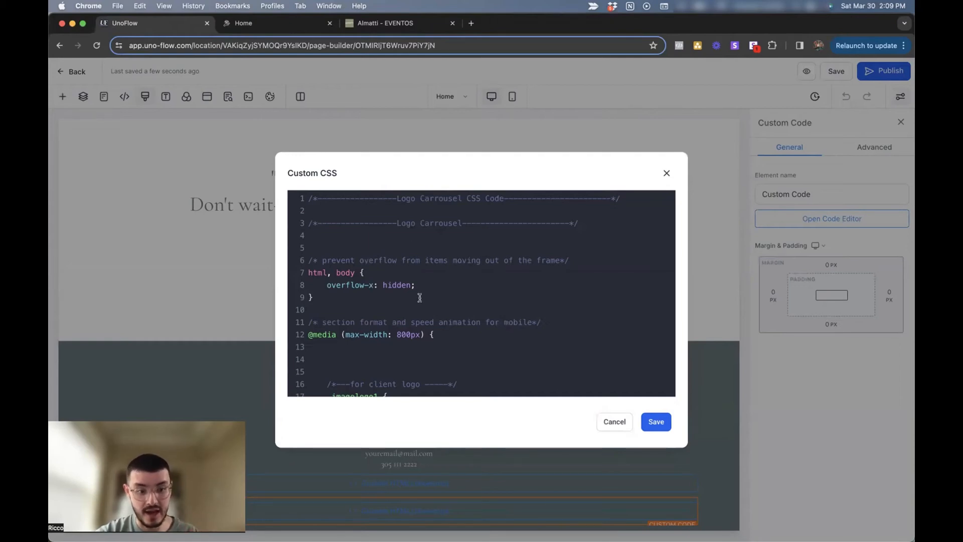
{"action": "scroll", "scroll_direction": "down", "scroll_amount": 3}
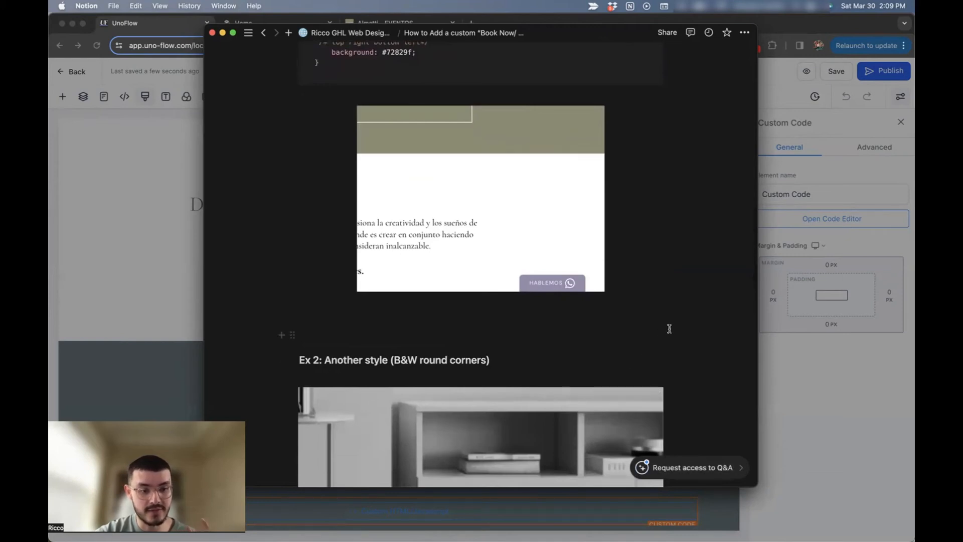
{"action": "scroll", "scroll_direction": "down", "scroll_amount": 3}
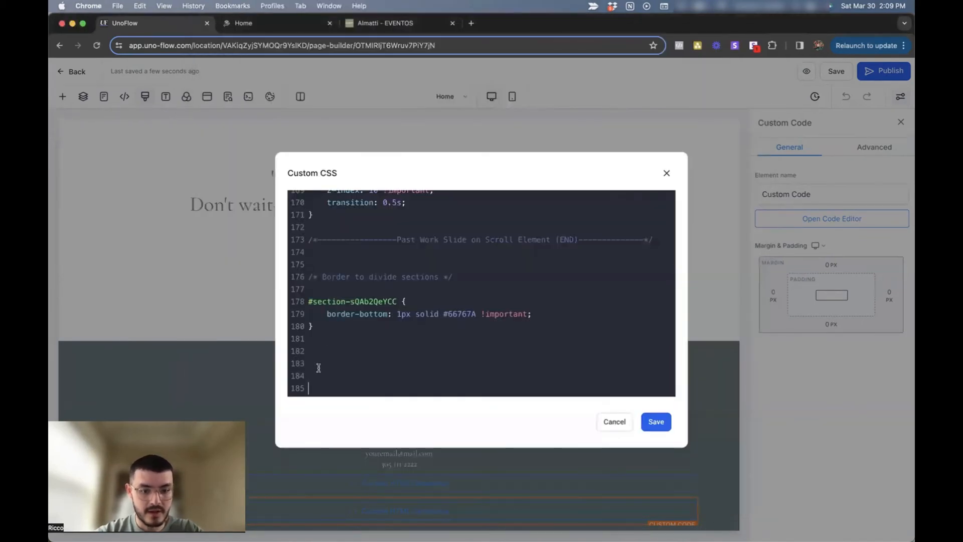
{"action": "scroll", "scroll_direction": "down", "scroll_amount": 3}
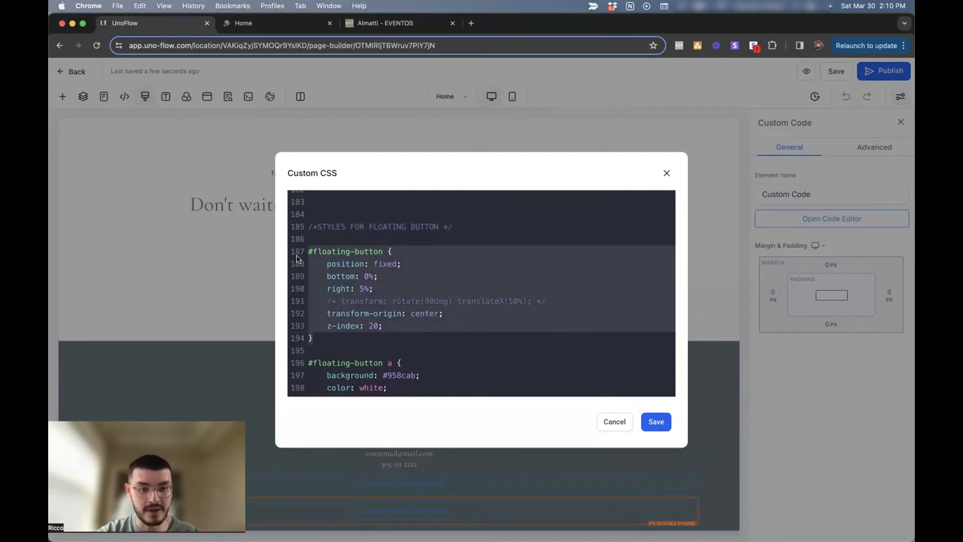
{"action": "scroll", "scroll_direction": "down", "scroll_amount": 3}
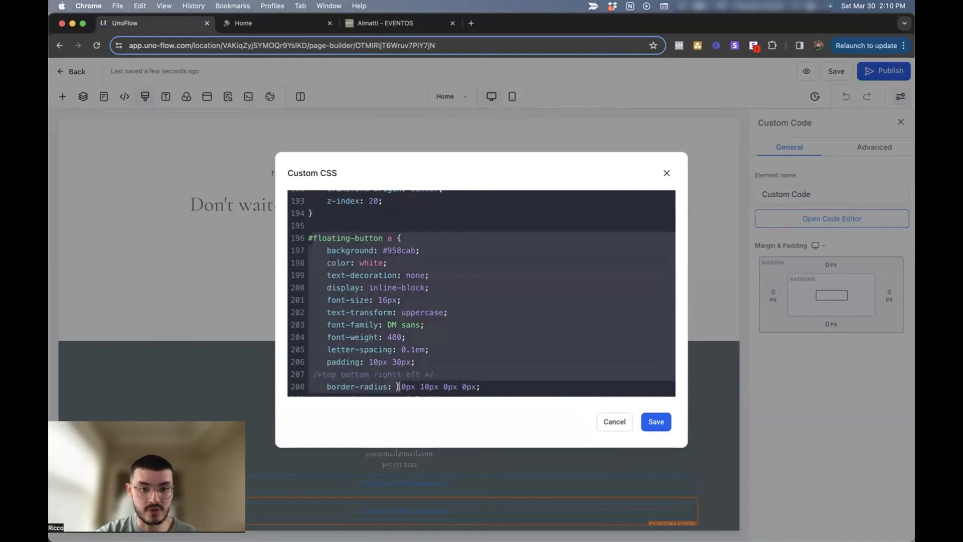
{"action": "scroll", "scroll_direction": "down", "scroll_amount": 3}
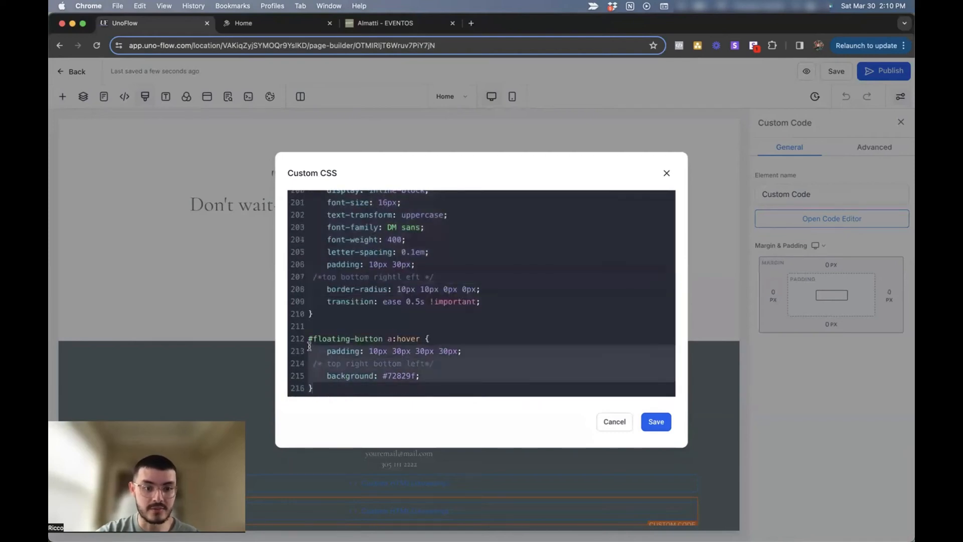
{"action": "left_click", "coordinate": [464, 363]}
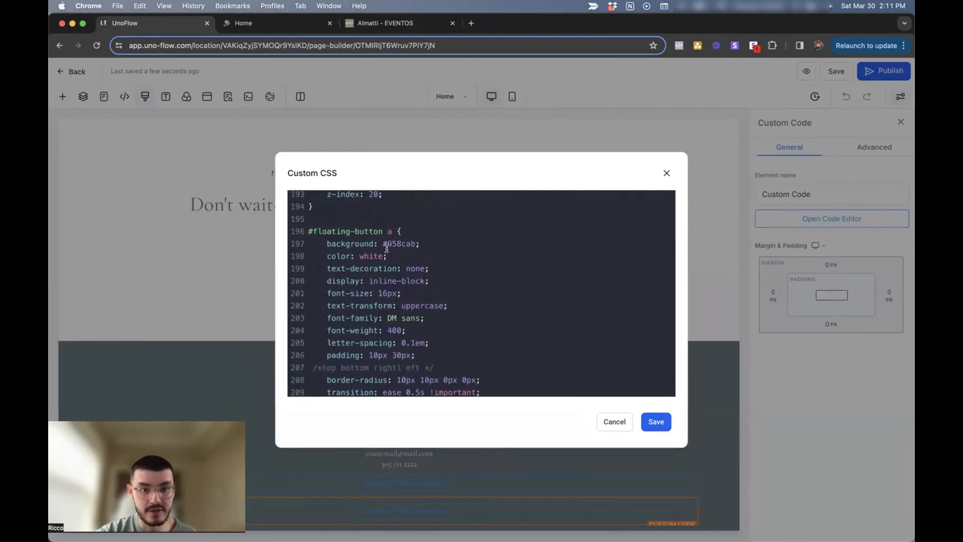
{"action": "scroll", "scroll_direction": "down", "scroll_amount": 3}
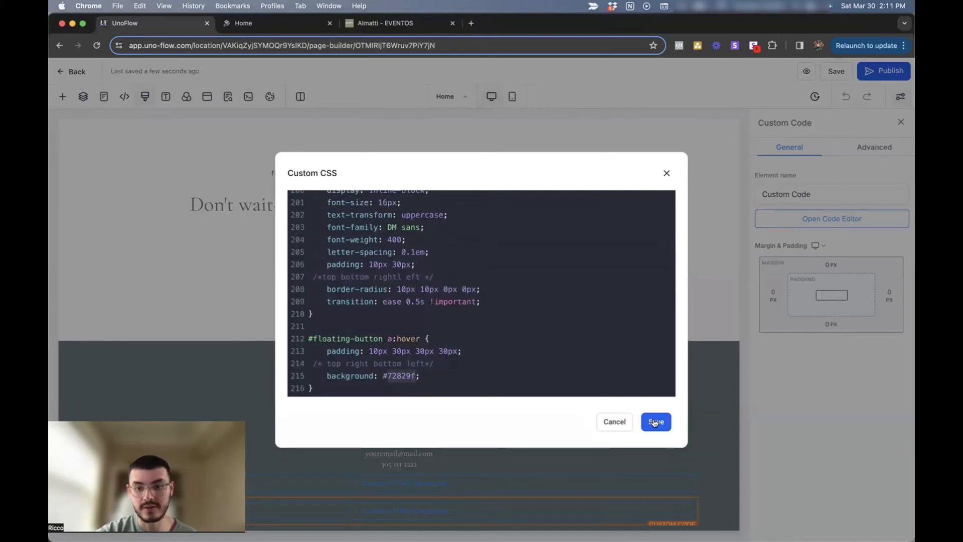
{"action": "left_click", "coordinate": [656, 422]}
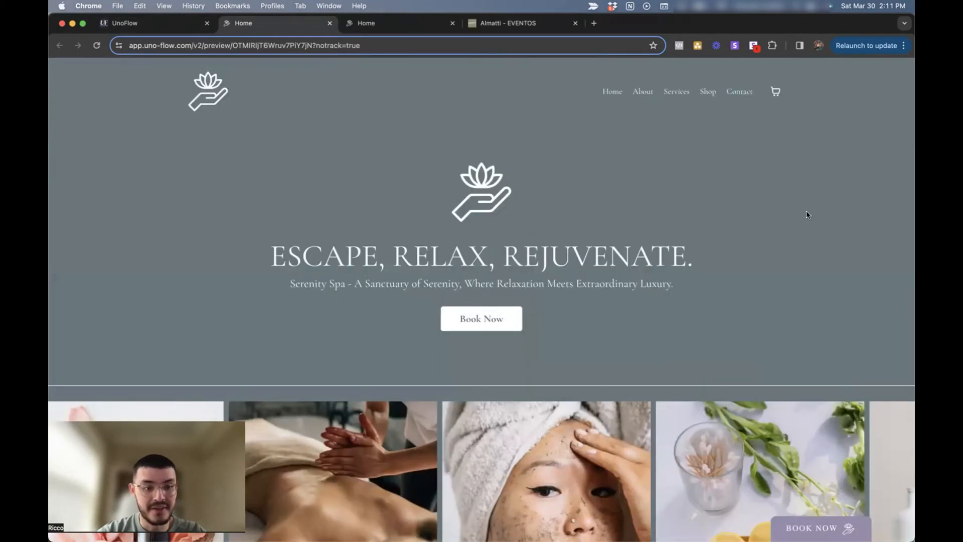
{"action": "scroll", "scroll_direction": "down", "scroll_amount": 3}
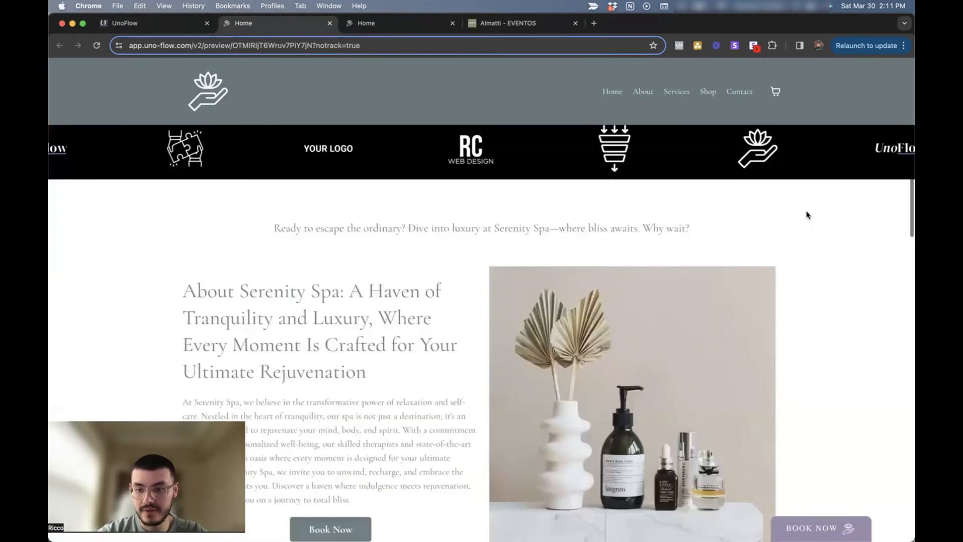
{"action": "scroll", "scroll_direction": "down", "scroll_amount": 3}
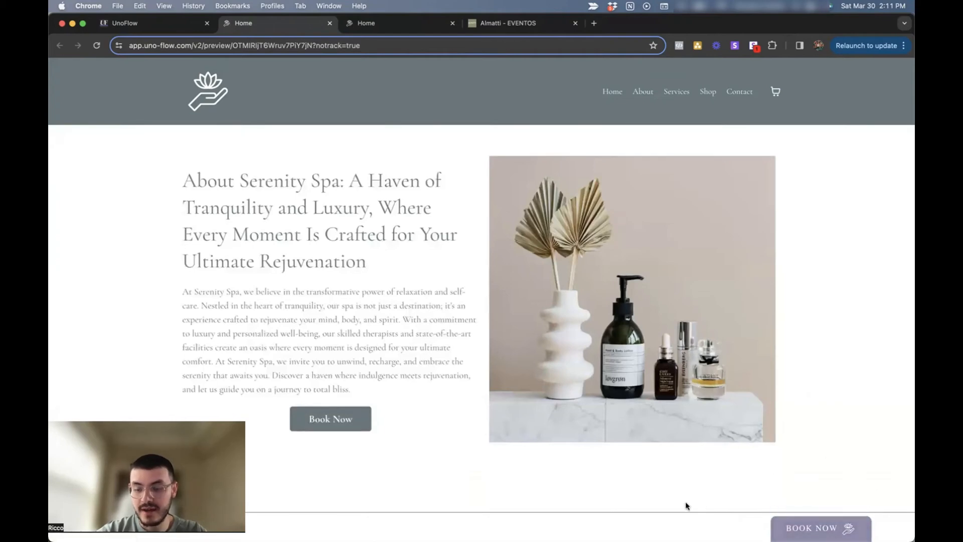
{"action": "mouse_move", "coordinate": [817, 529]}
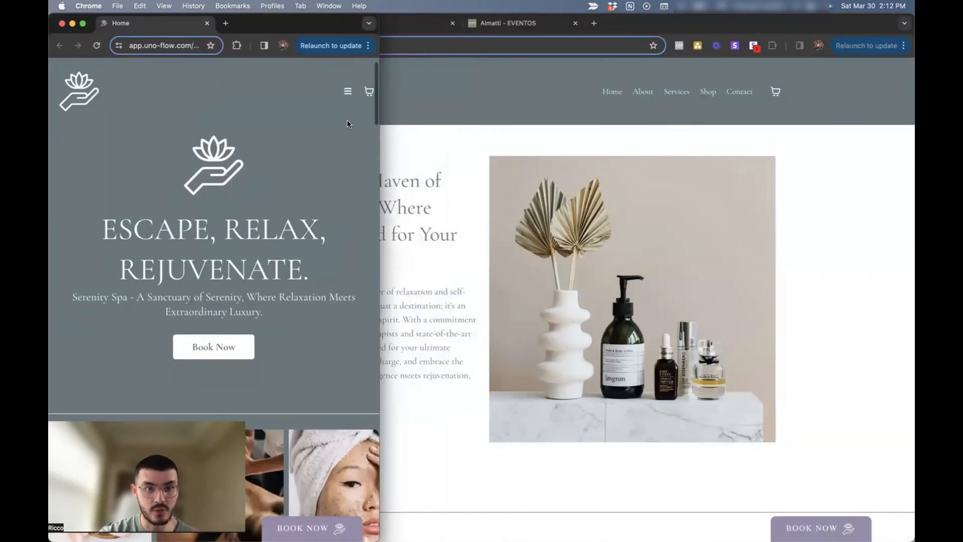
{"action": "scroll", "scroll_direction": "down", "scroll_amount": 3}
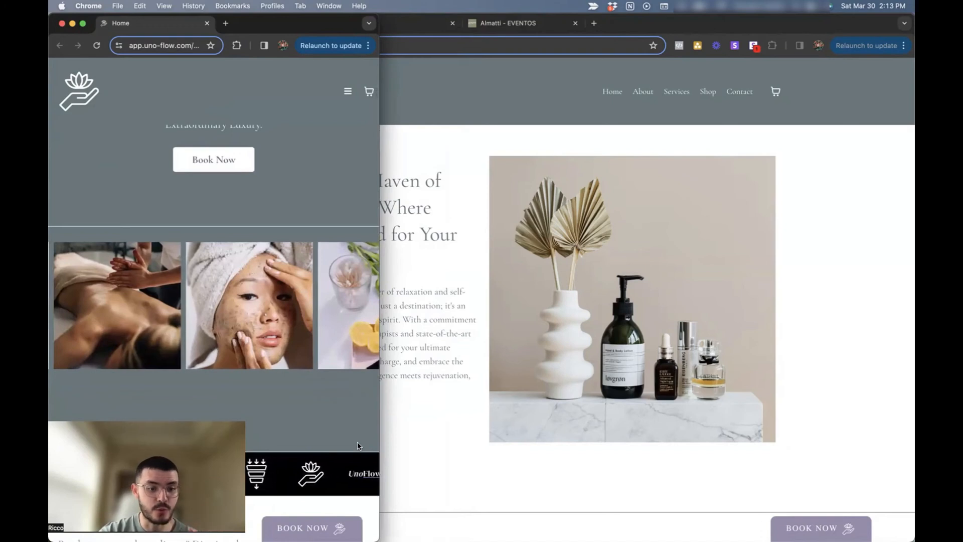
{"action": "scroll", "scroll_direction": "down", "scroll_amount": 3}
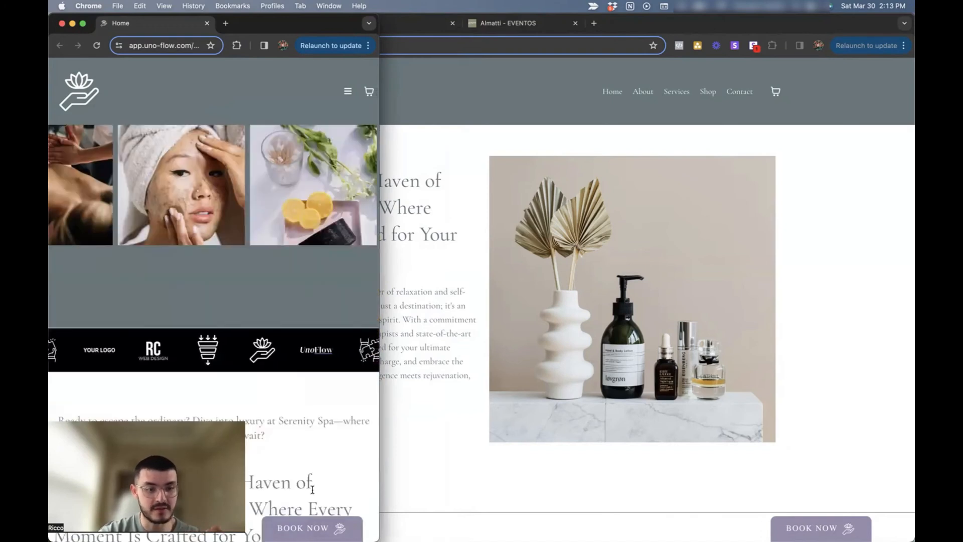
{"action": "scroll", "scroll_direction": "down", "scroll_amount": 3}
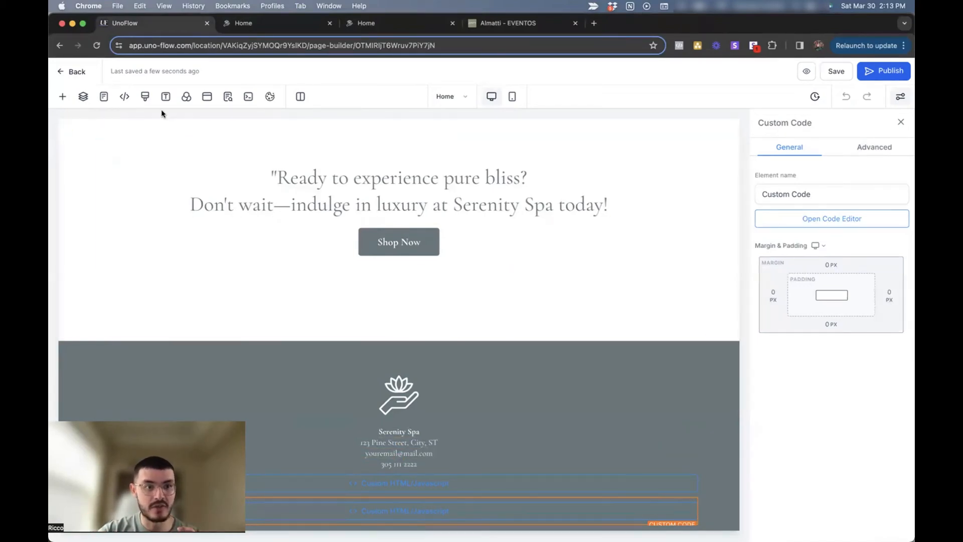
Step: Save the Home footer section as a global asset named 'Footer for Spa site'
{"action": "left_click", "coordinate": [832, 218]}
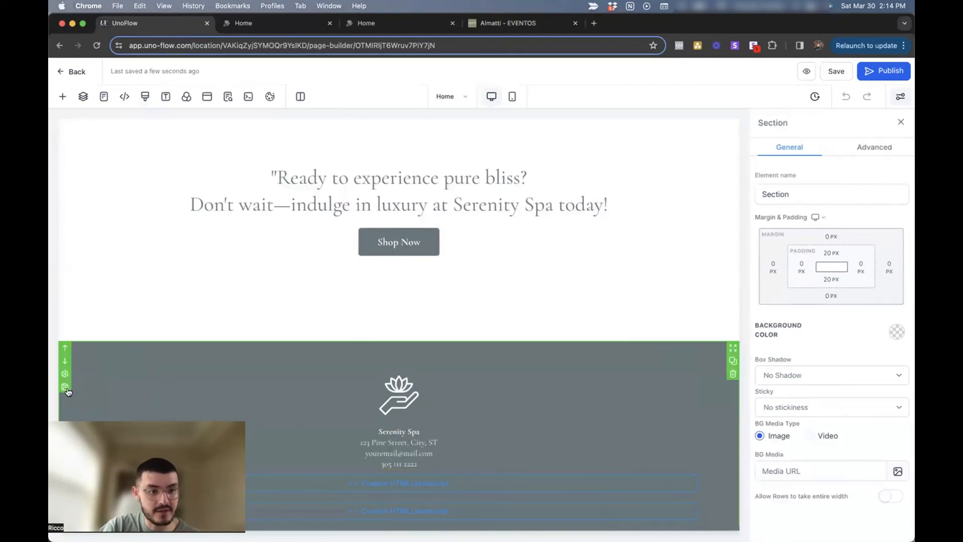
{"action": "left_click", "coordinate": [65, 387]}
{"action": "type", "text": "Footer for Spa site"}
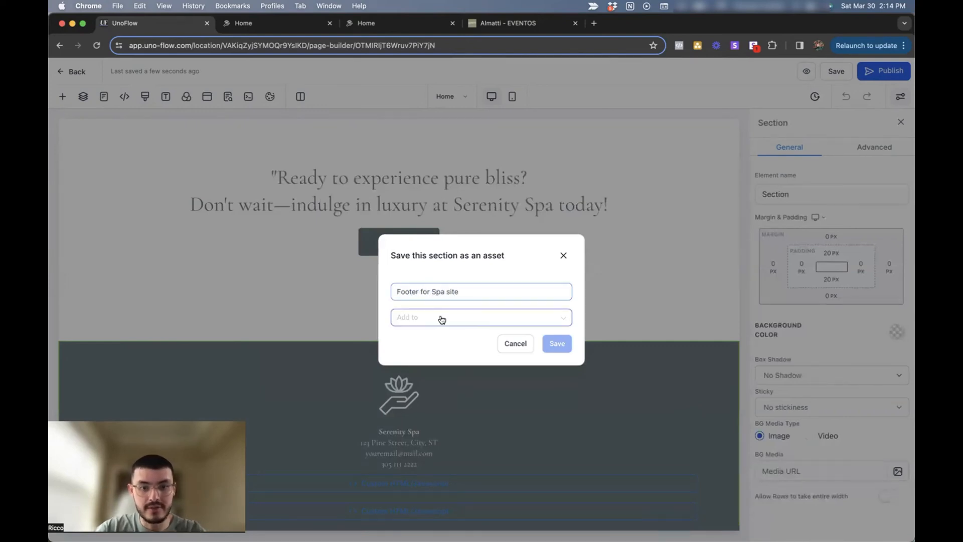
{"action": "left_click", "coordinate": [557, 344]}
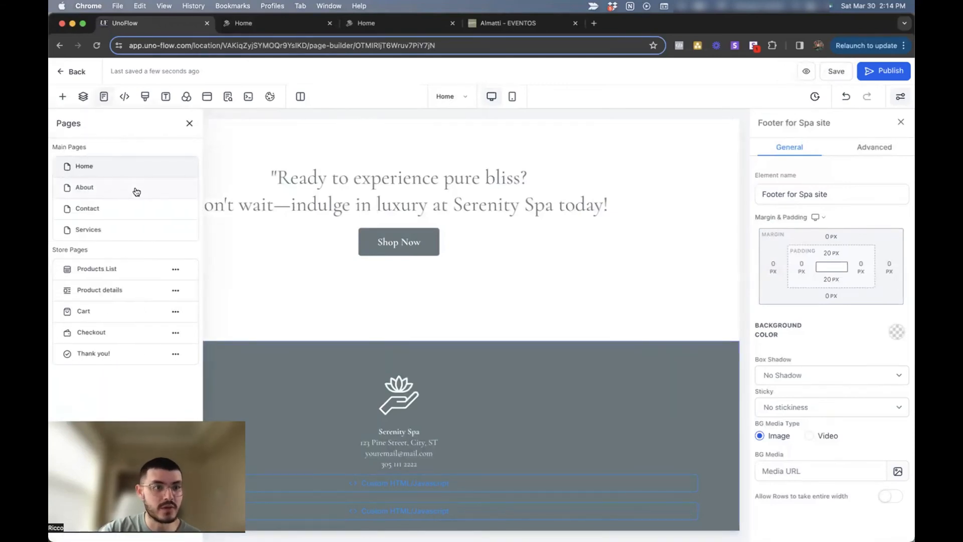
Step: On the About page, insert the global 'Footer for Spa site' section at the bottom
{"action": "left_click", "coordinate": [84, 187]}
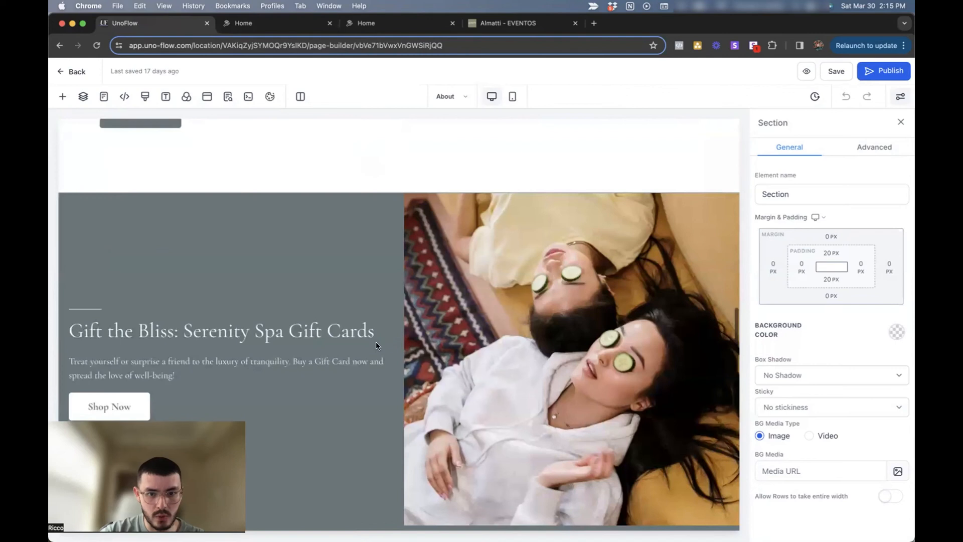
{"action": "scroll", "scroll_direction": "down", "scroll_amount": 3}
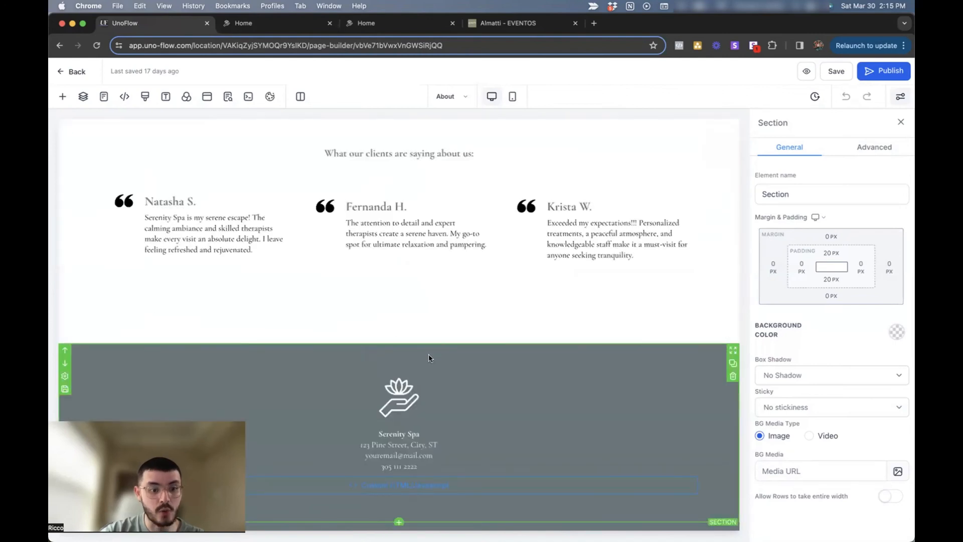
{"action": "mouse_move", "coordinate": [434, 347]}
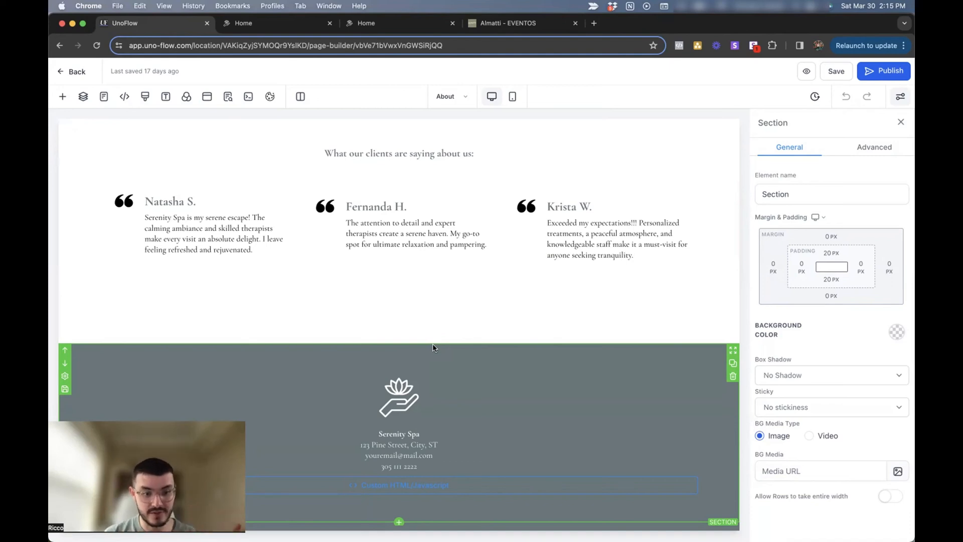
{"action": "mouse_move", "coordinate": [733, 377]}
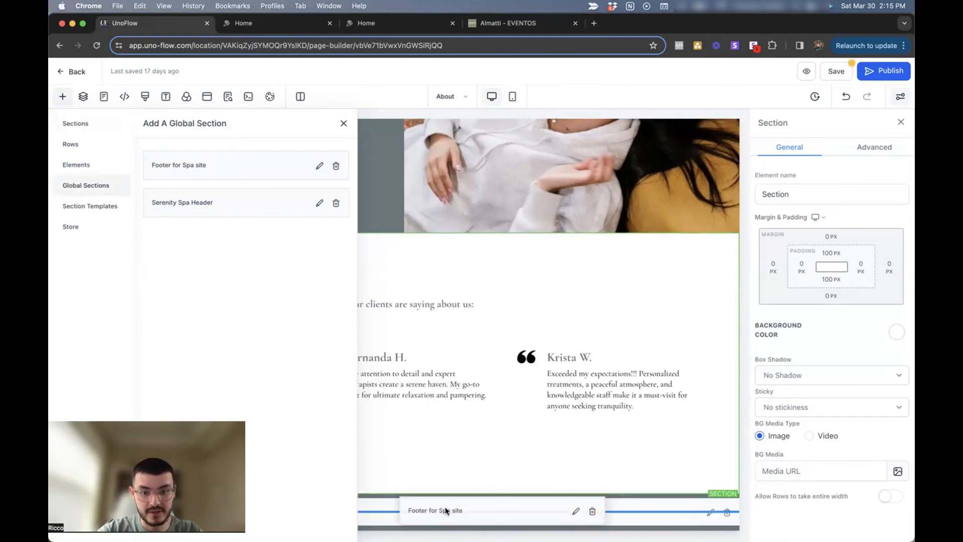
{"action": "left_click", "coordinate": [446, 510]}
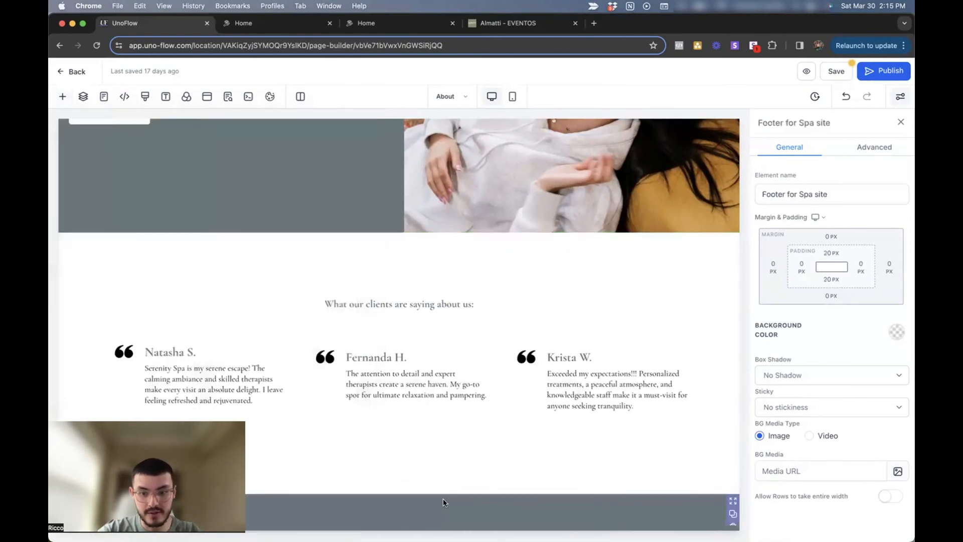
{"action": "scroll", "scroll_direction": "down", "scroll_amount": 3}
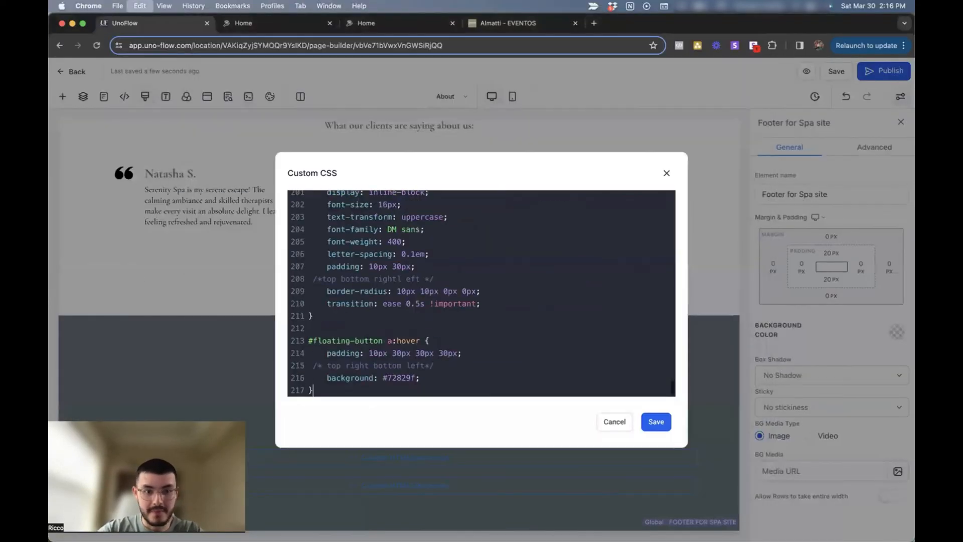
Step: Save the #floating-button CSS rules in the About page's Custom CSS
{"action": "left_click", "coordinate": [656, 422]}
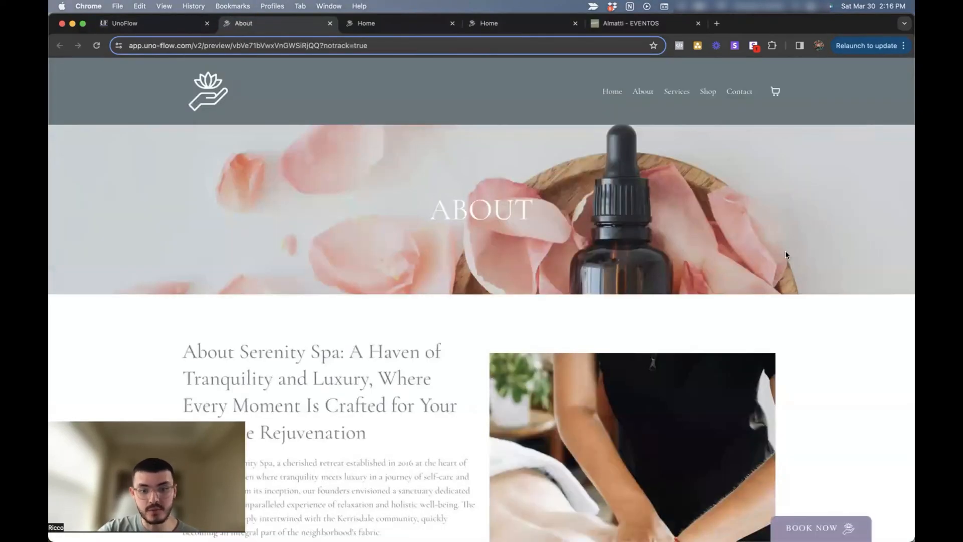
Step: Confirm the About preview's BOOK NOW button opens WhatsApp, then view the Home preview
{"action": "scroll", "scroll_direction": "down", "scroll_amount": 3}
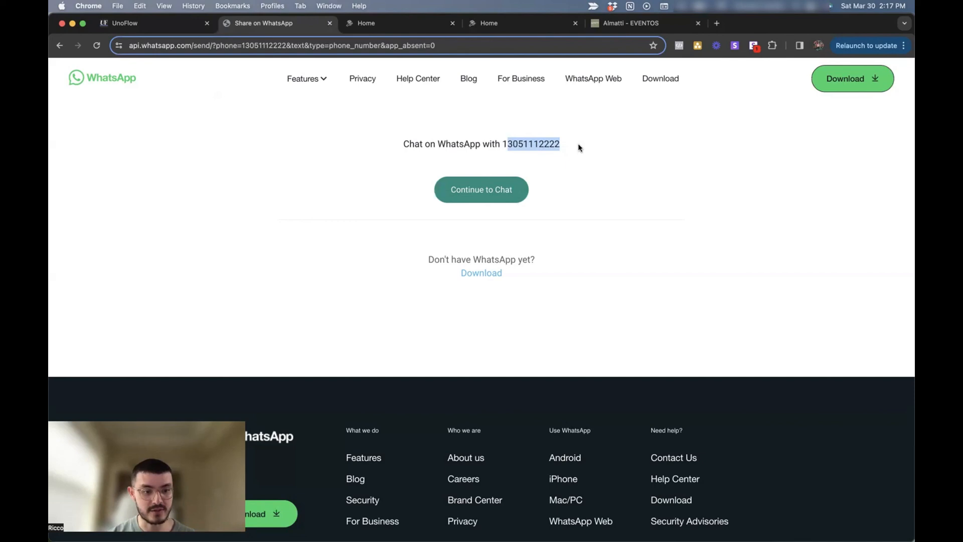
{"action": "left_click", "coordinate": [380, 23]}
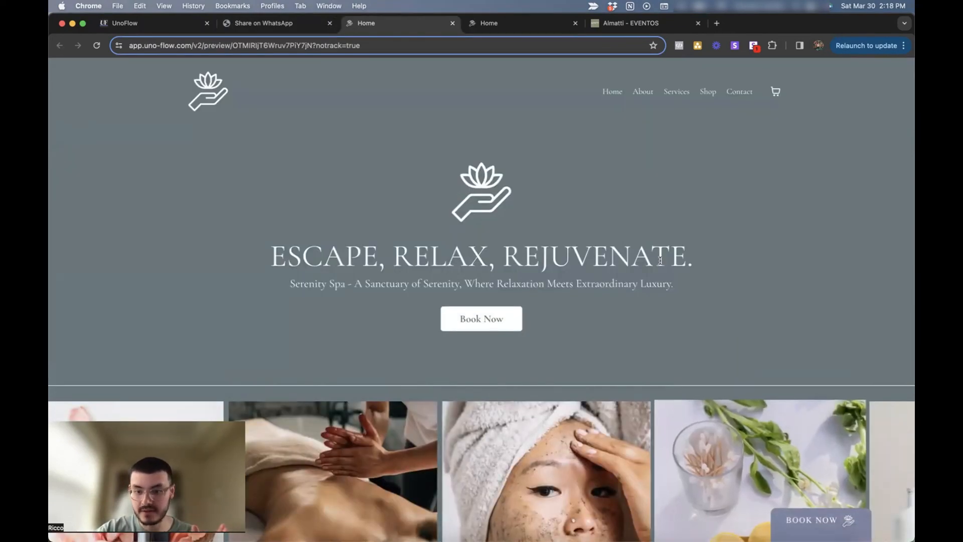
{"action": "scroll", "scroll_direction": "down", "scroll_amount": 3}
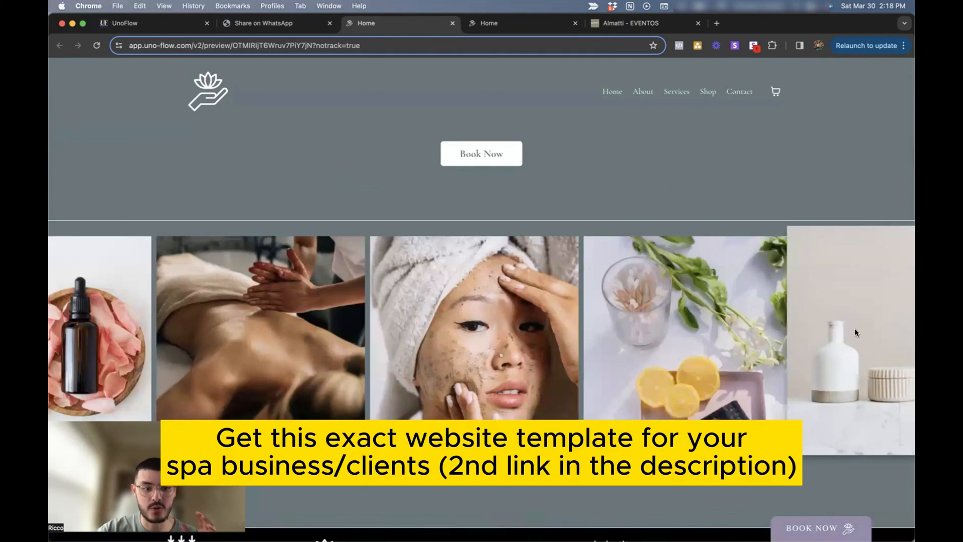
{"action": "scroll", "scroll_direction": "down", "scroll_amount": 3}
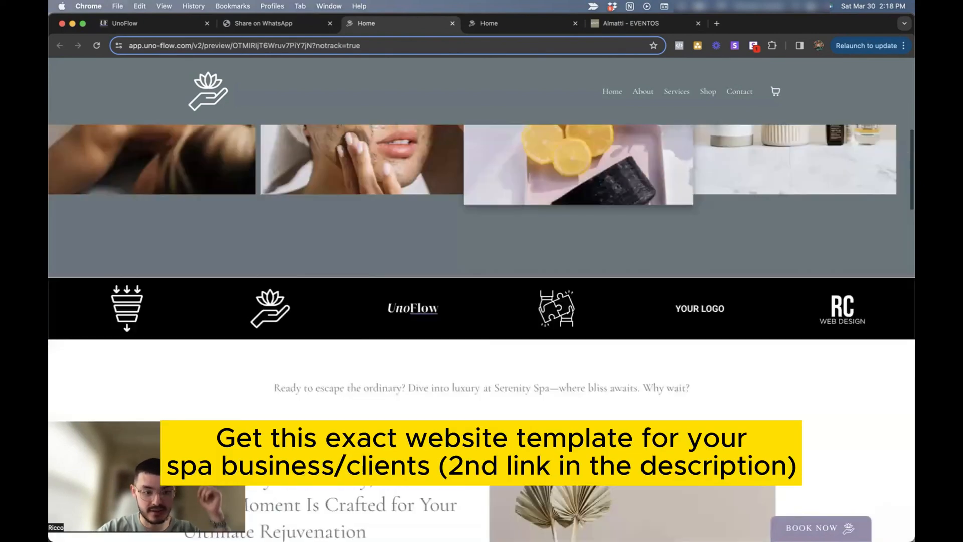